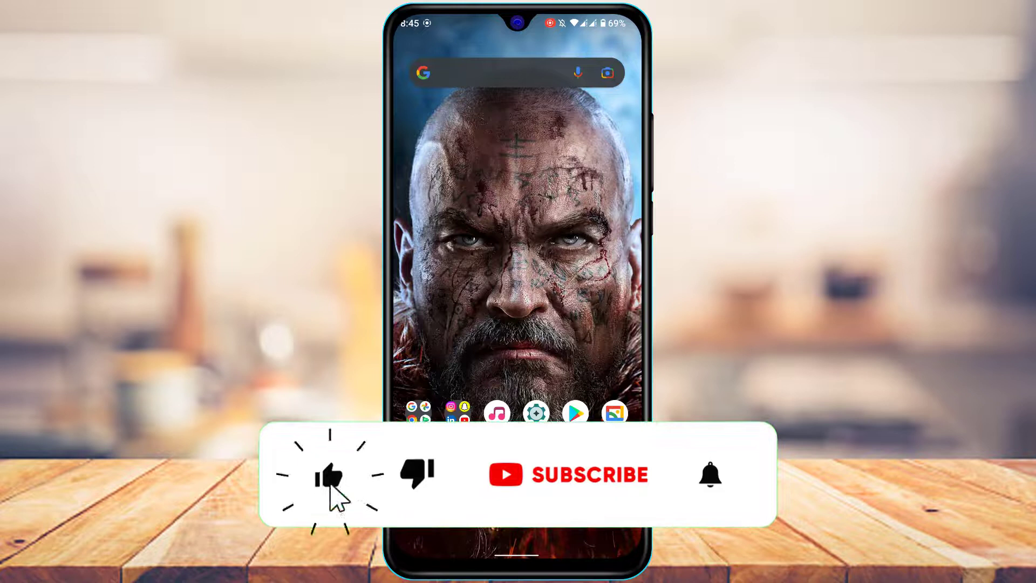
Step: Open the Android app drawer, showing all installed apps and a search field
left_click(568, 473)
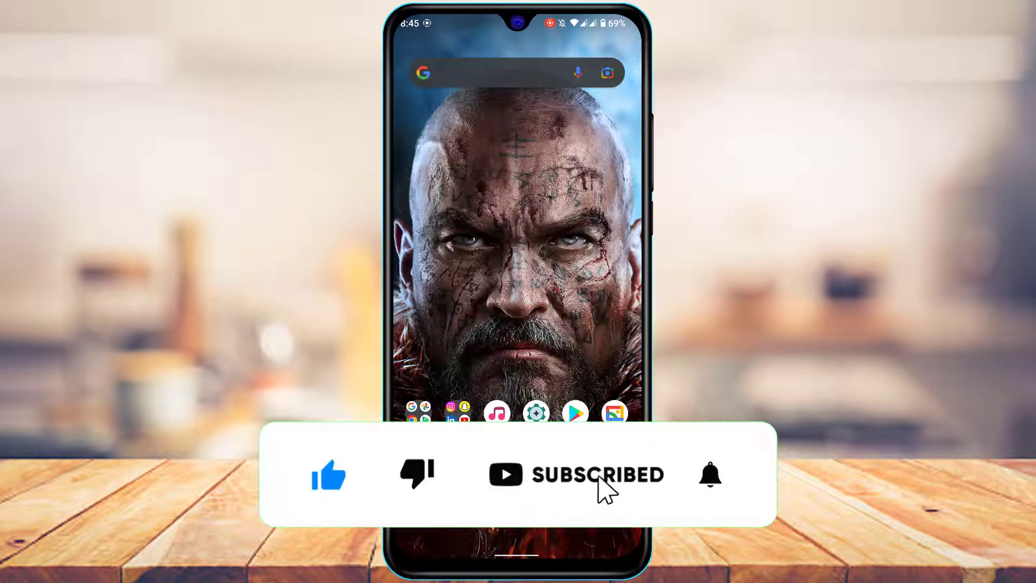
left_click(711, 475)
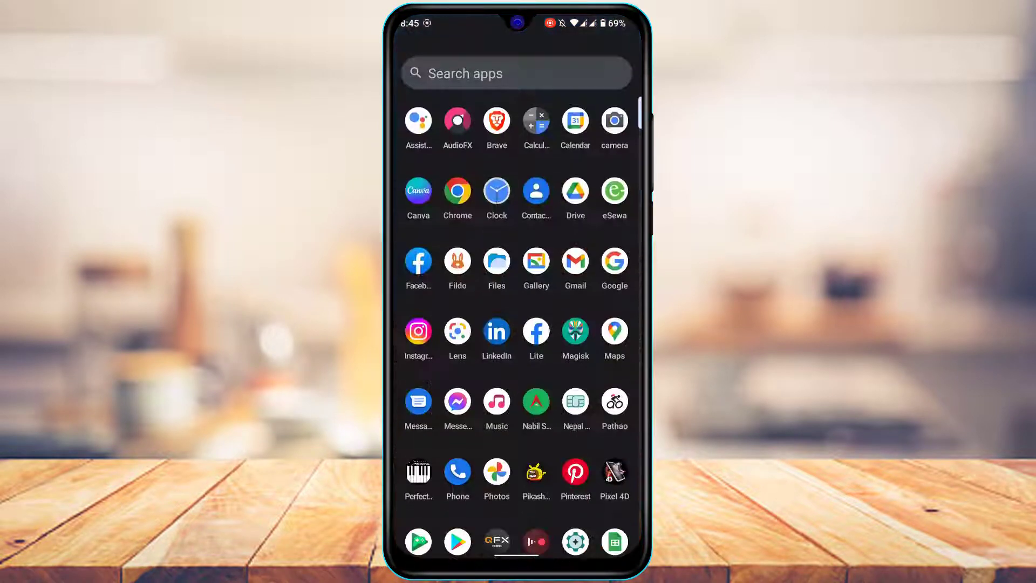
Step: Scroll down the profile timeline to the #oftd photo post from 2 Oct 2021
scroll("down", 3)
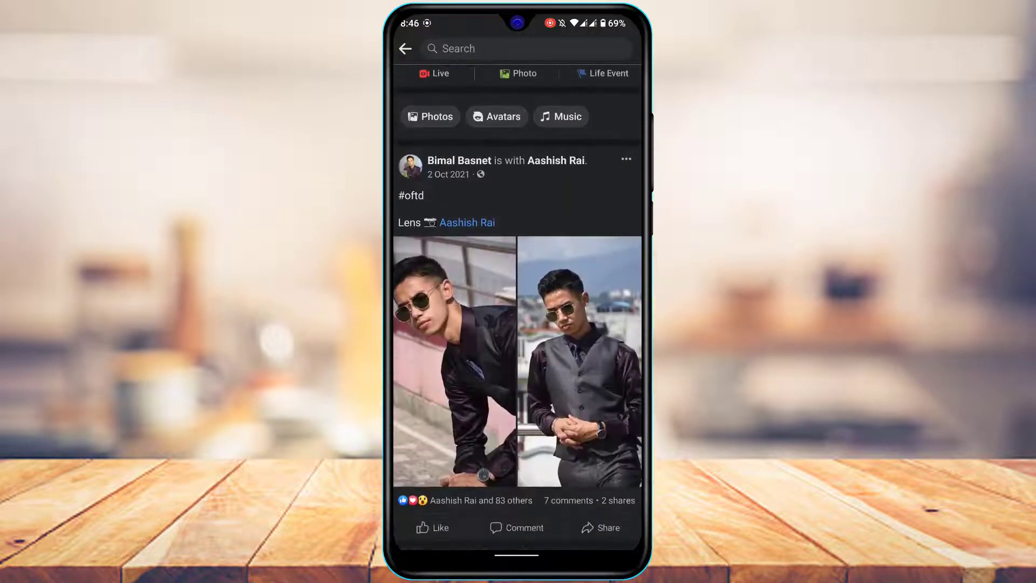
scroll("down", 3)
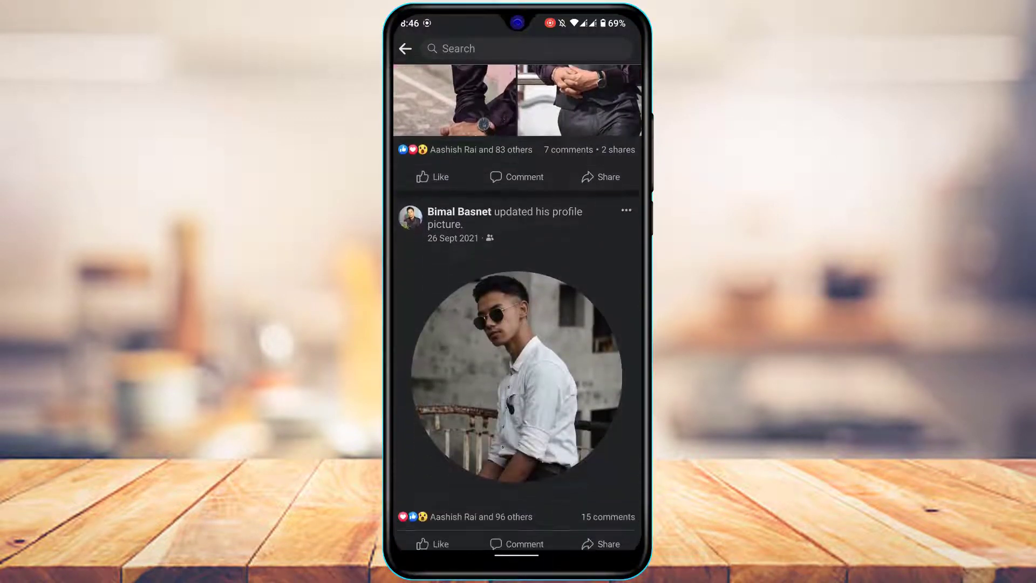
scroll("down", 3)
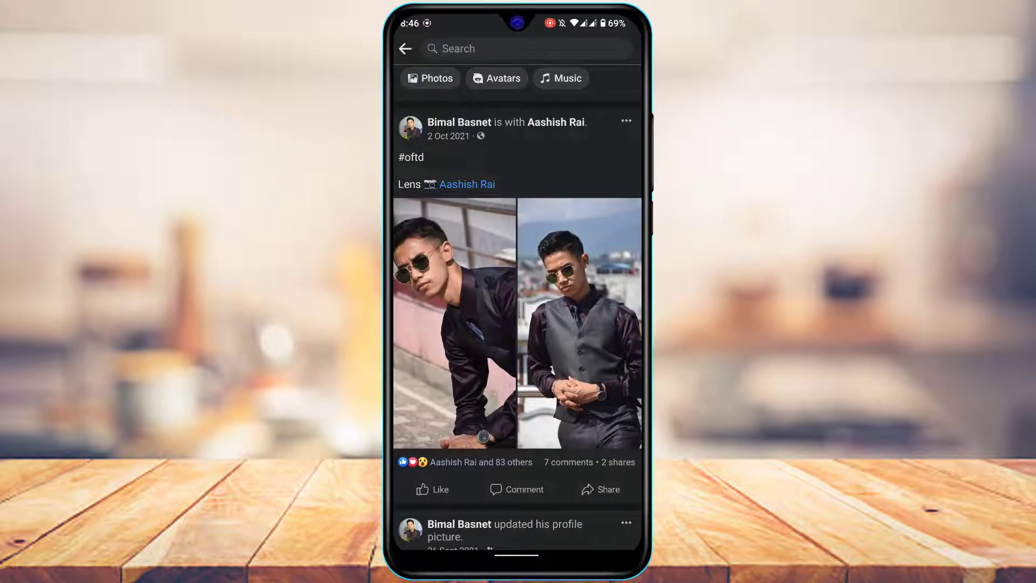
Step: Open Edit privacy from the #oftd post's three-dot menu, where Public is selected
left_click(625, 120)
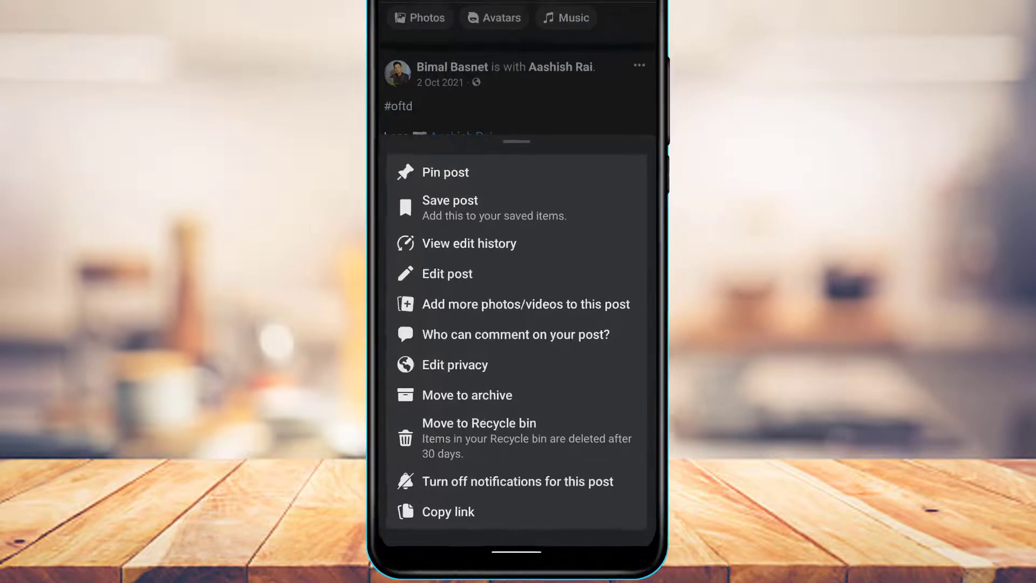
left_click(455, 365)
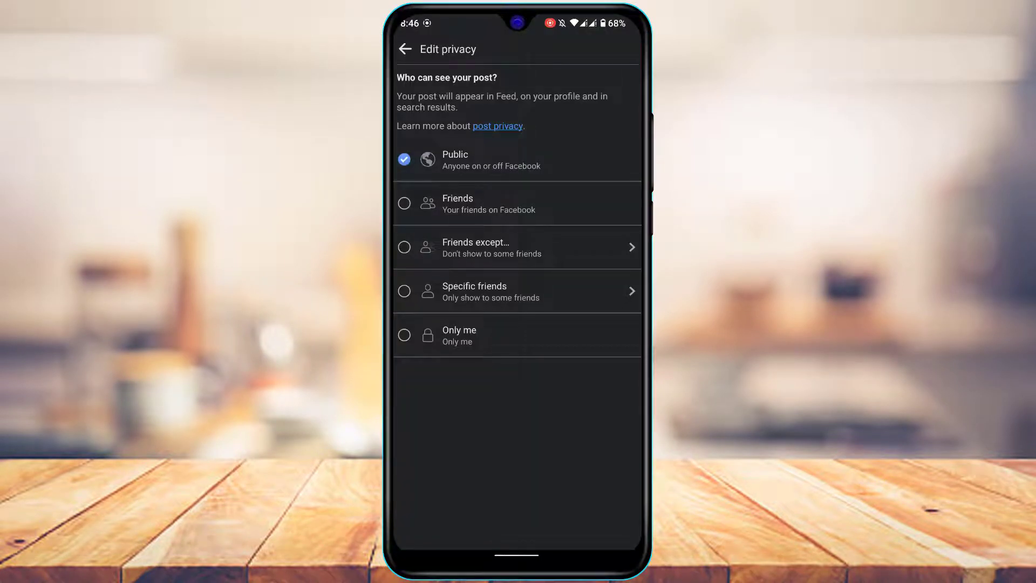
Step: Set the #oftd post's audience to Only me, save, and reopen Edit privacy to verify
left_click(404, 335)
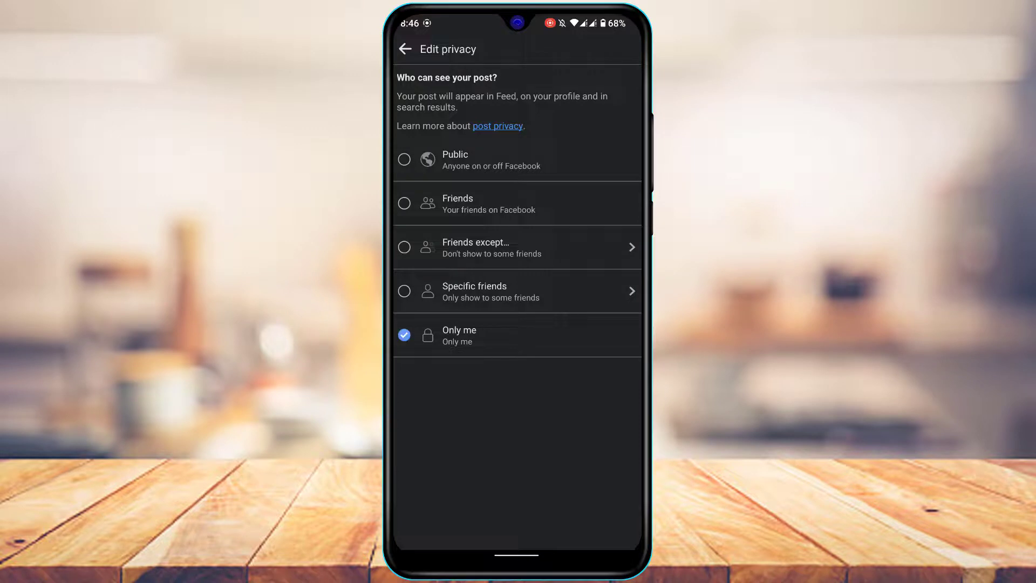
left_click(405, 49)
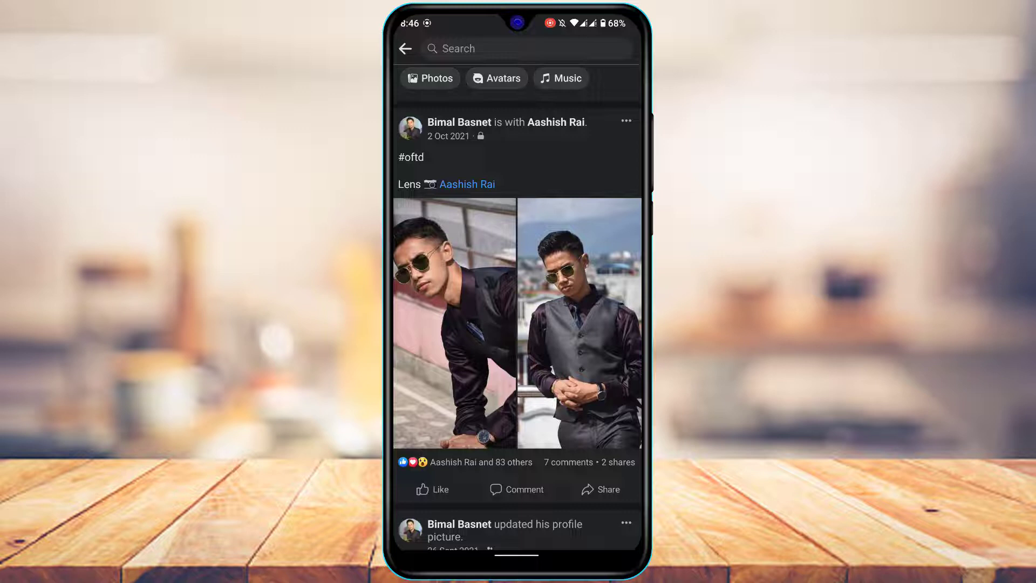
left_click(625, 121)
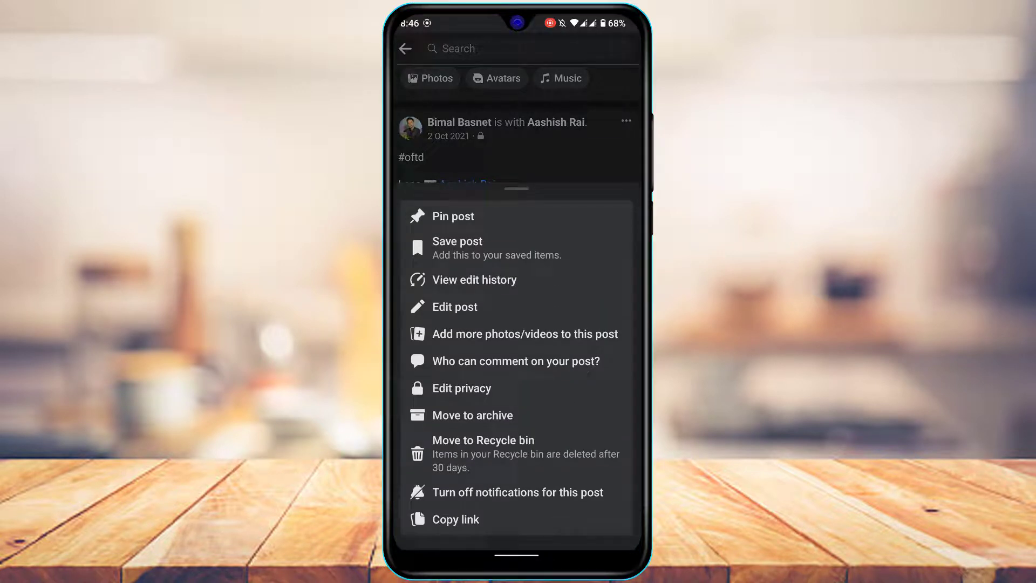
left_click(461, 388)
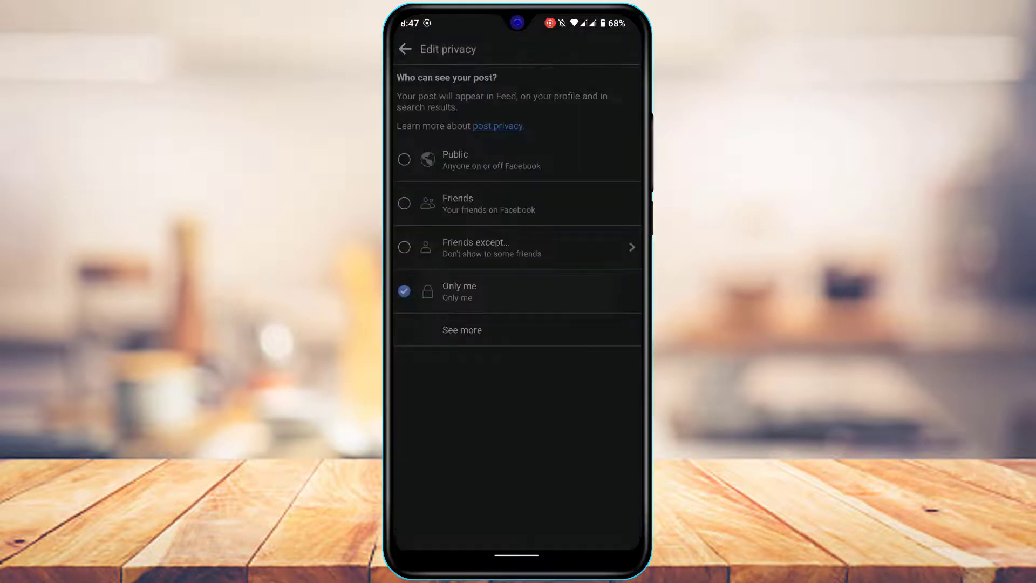